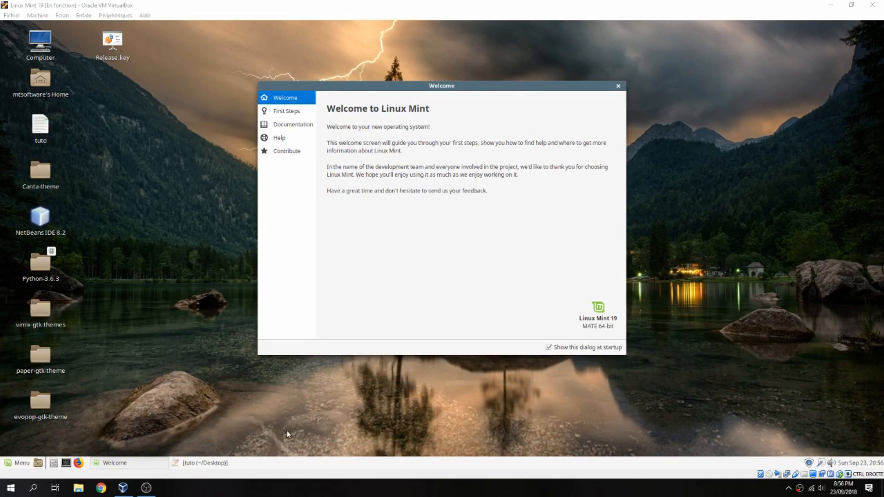
pyautogui.moveTo(229, 474)
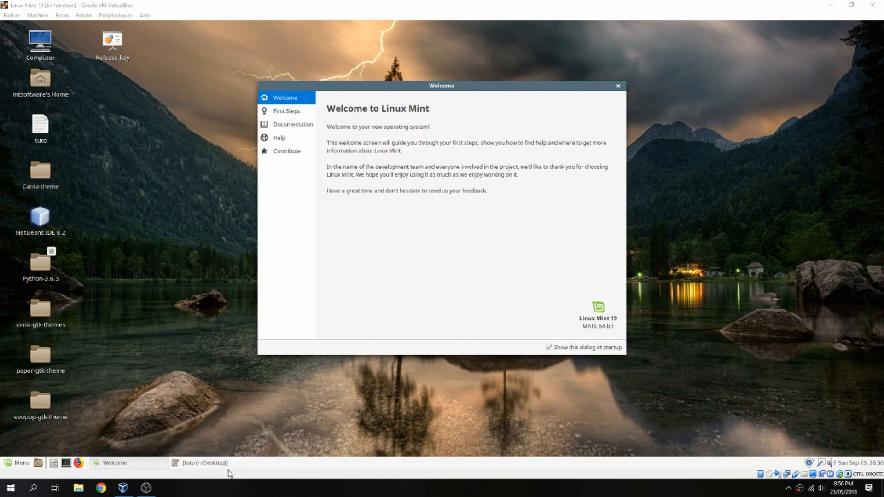
# Raise the tuto notes and select step 1's command, sudo lshw -class network.
pyautogui.click(204, 463)
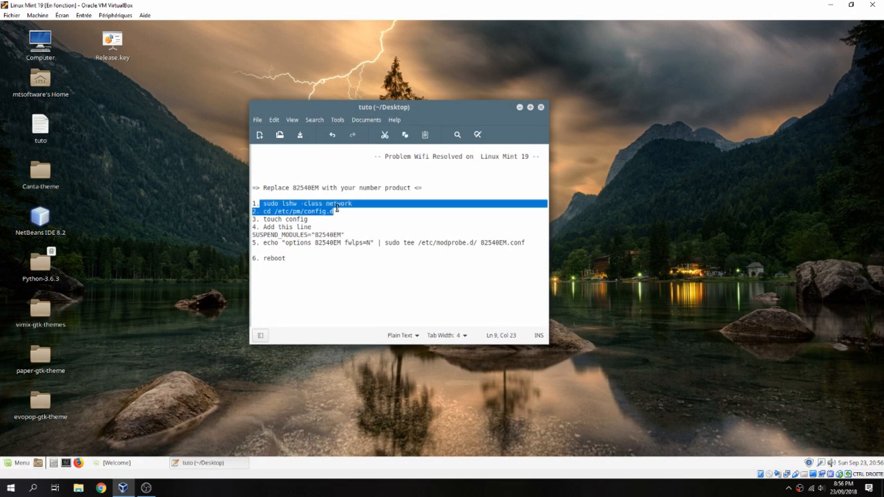
pyautogui.click(306, 204)
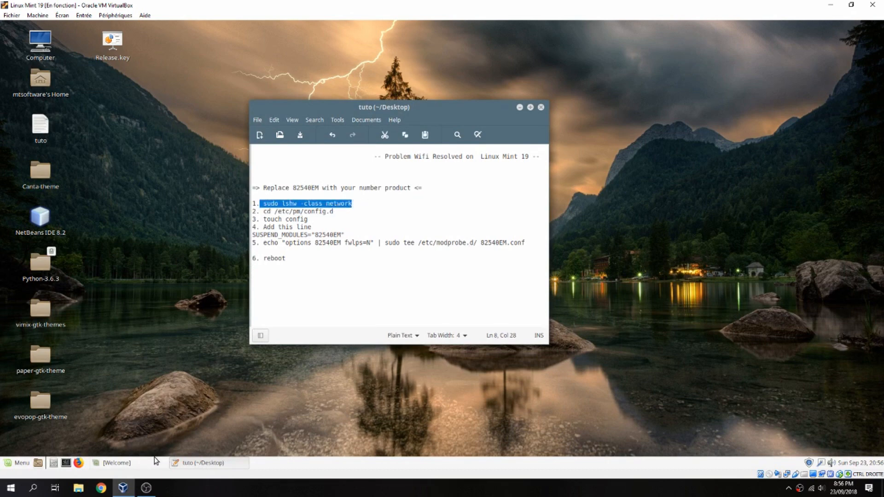
# Run sudo lshw -class network and select the Ethernet product code 82540EM.
pyautogui.rightClick(298, 373)
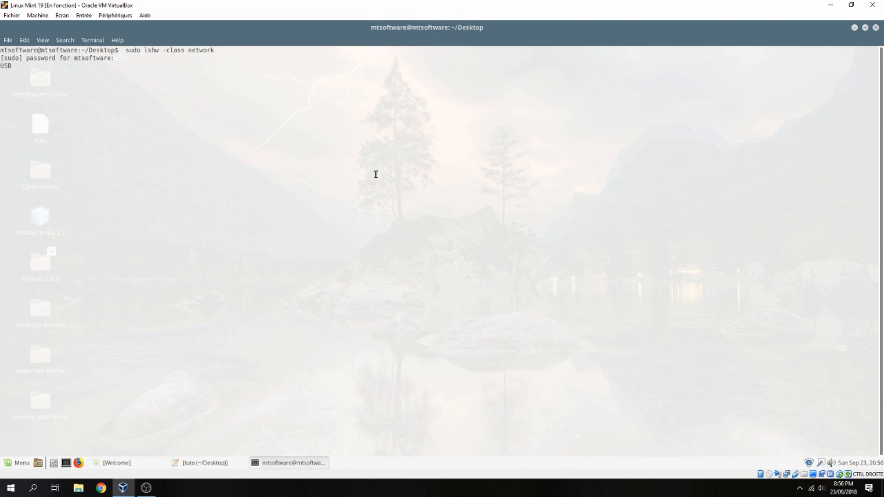
pyautogui.press('Return')
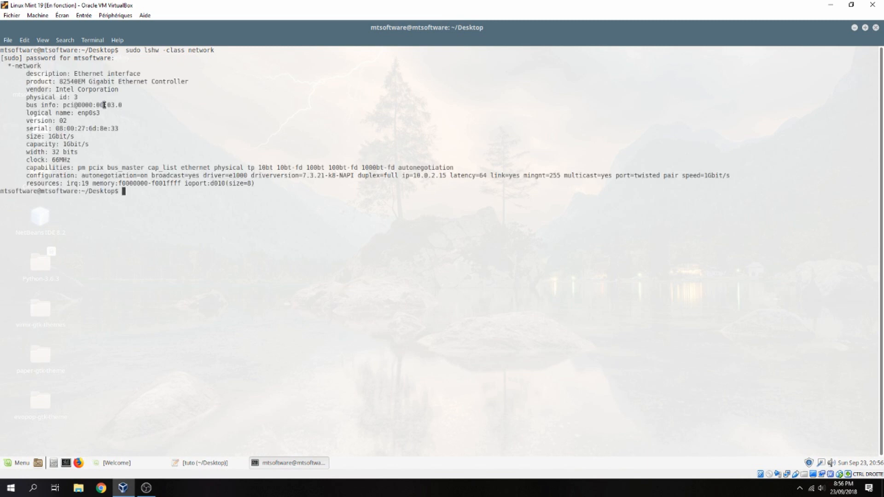
pyautogui.moveTo(82, 129)
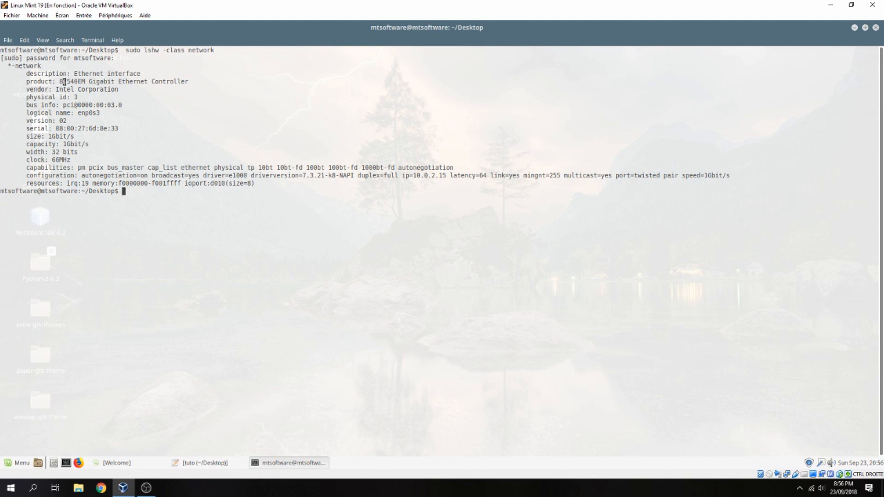
pyautogui.doubleClick(67, 81)
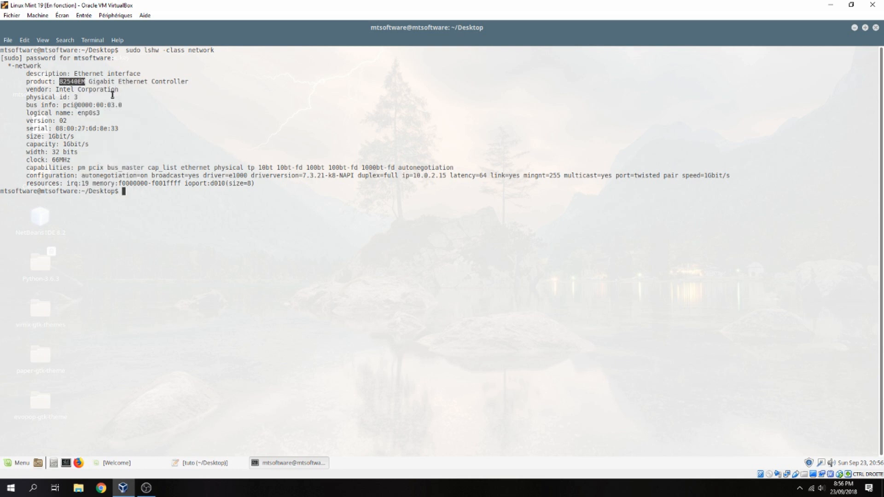
pyautogui.click(202, 462)
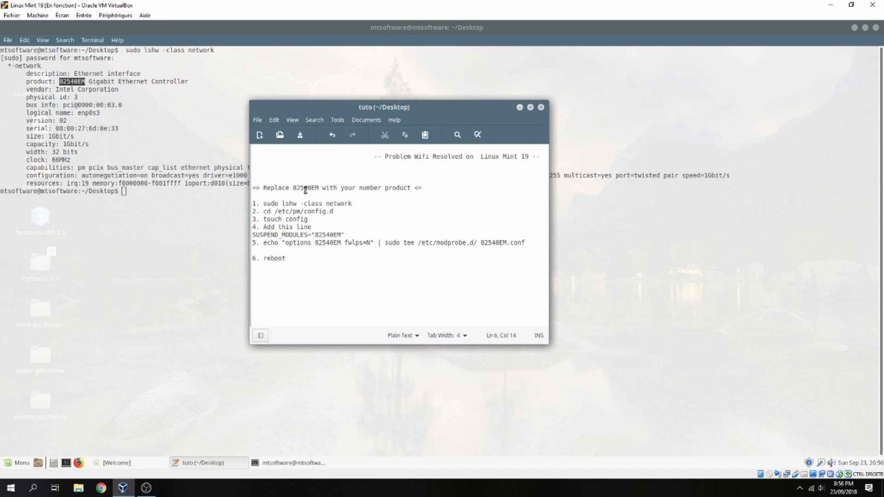
# Paste 82540EM below the 'Replace' reminder and select the step 2 cd /etc/pm/config.d command.
pyautogui.click(252, 194)
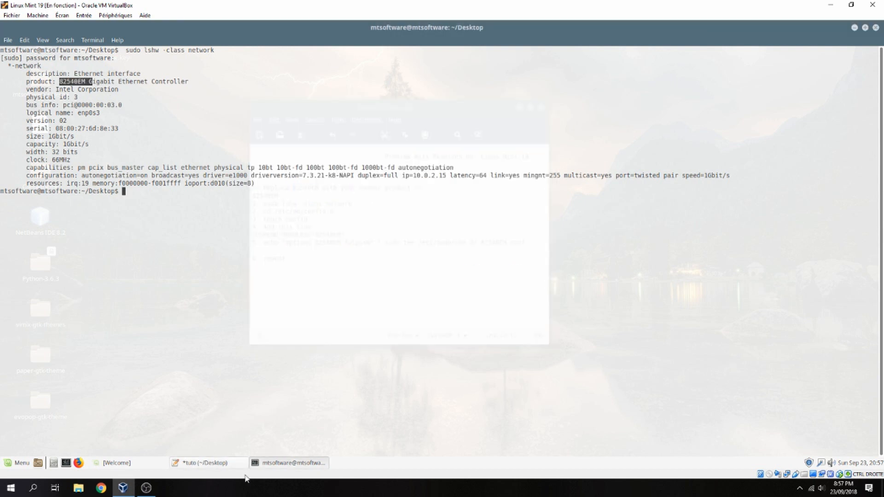
pyautogui.click(207, 462)
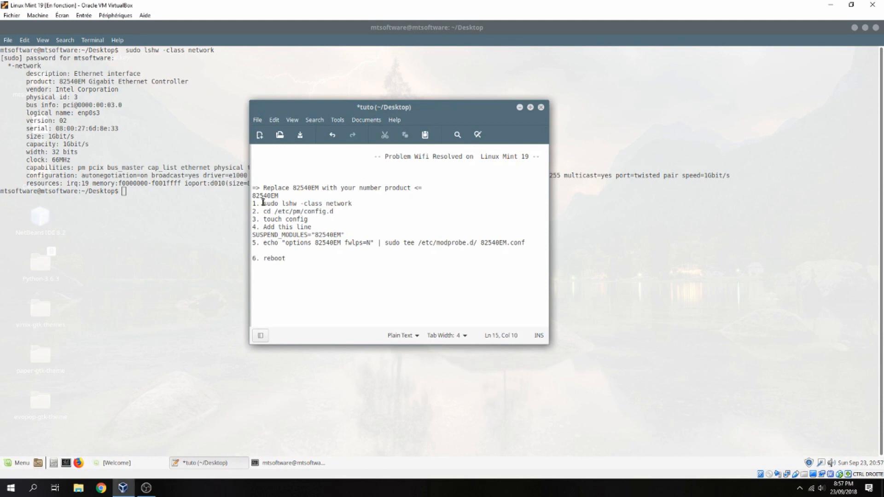
pyautogui.doubleClick(298, 211)
pyautogui.write('ls')
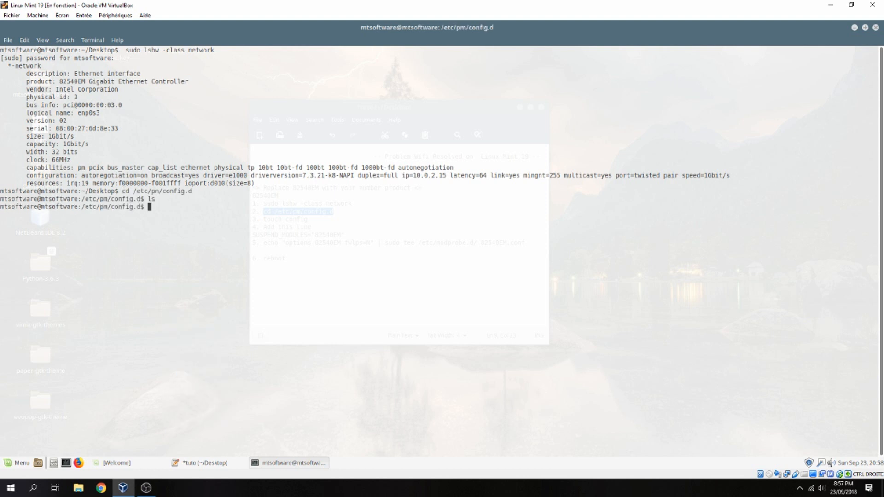
# Create the empty config file in /etc/pm/config.d using sudo touch config.
pyautogui.write('touch')
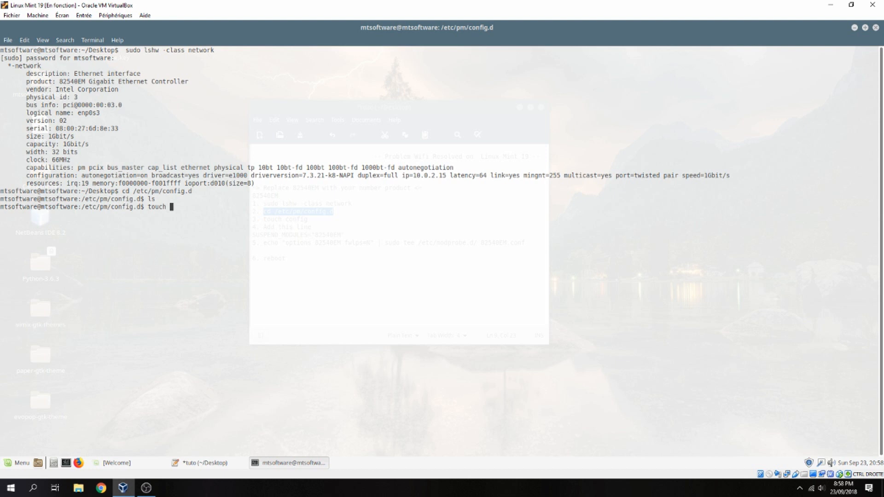
pyautogui.write('config')
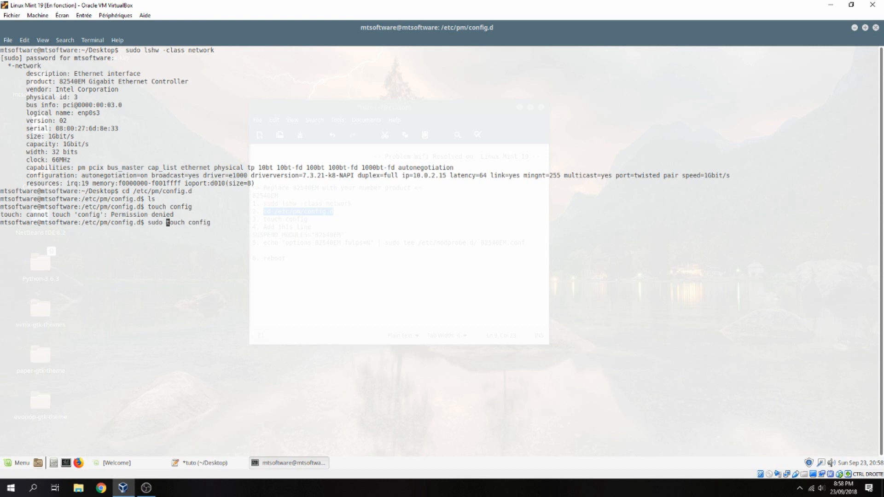
pyautogui.press('Return')
pyautogui.write('ls')
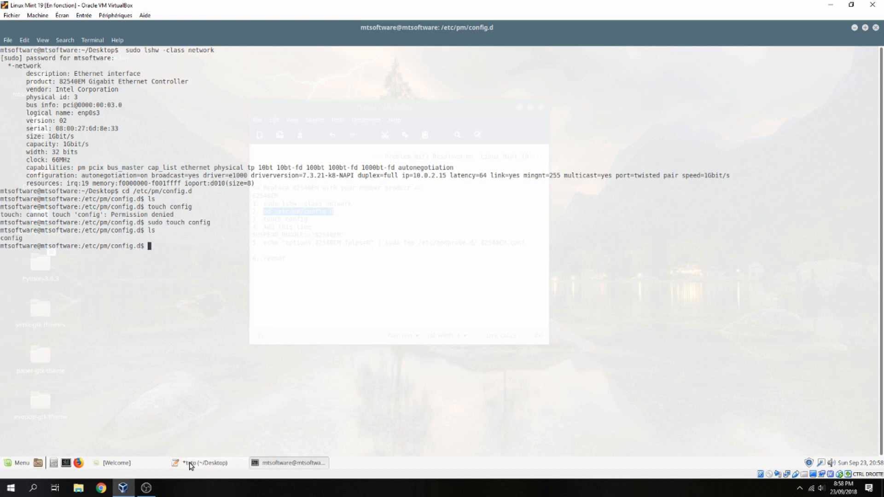
pyautogui.click(205, 462)
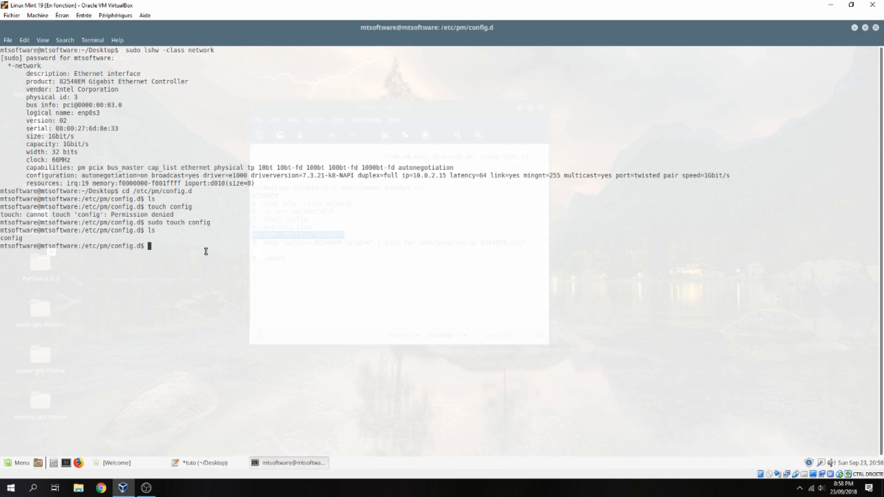
# Edit config with sudo nano (gedit missing), add SUSPEND_MODULES="82540EM" and save it.
pyautogui.write('sudo gedit config')
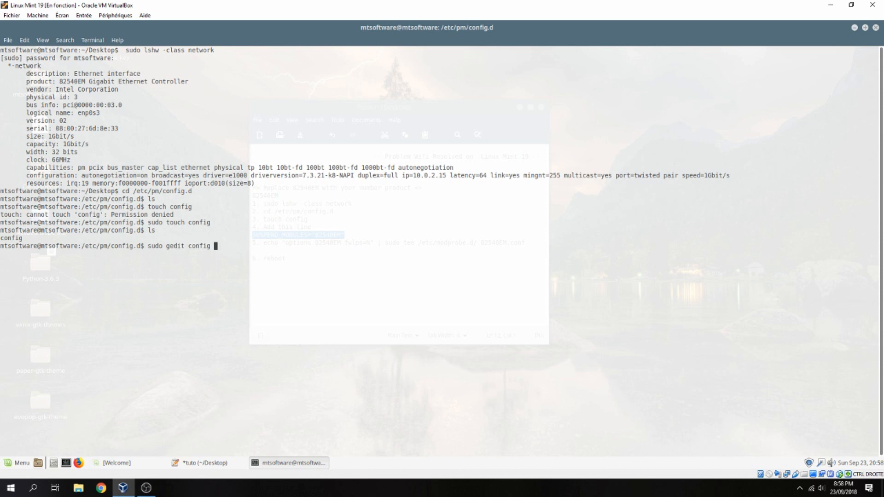
pyautogui.press('Return')
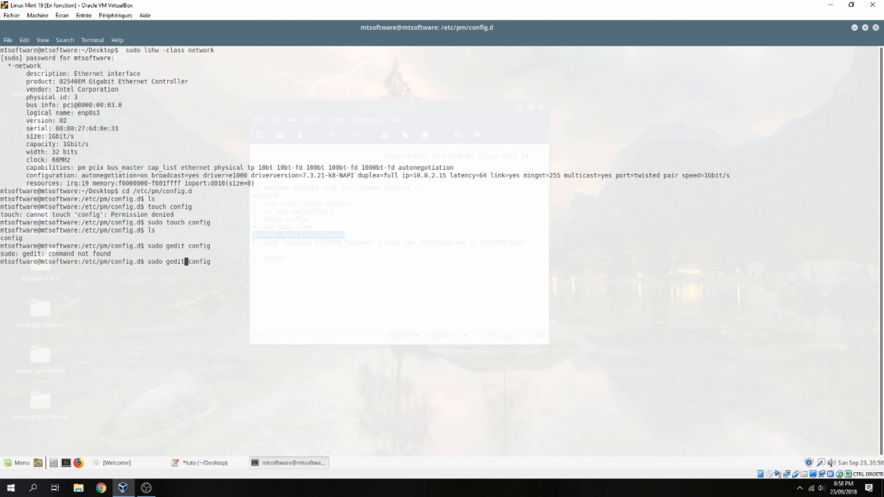
pyautogui.write('nano')
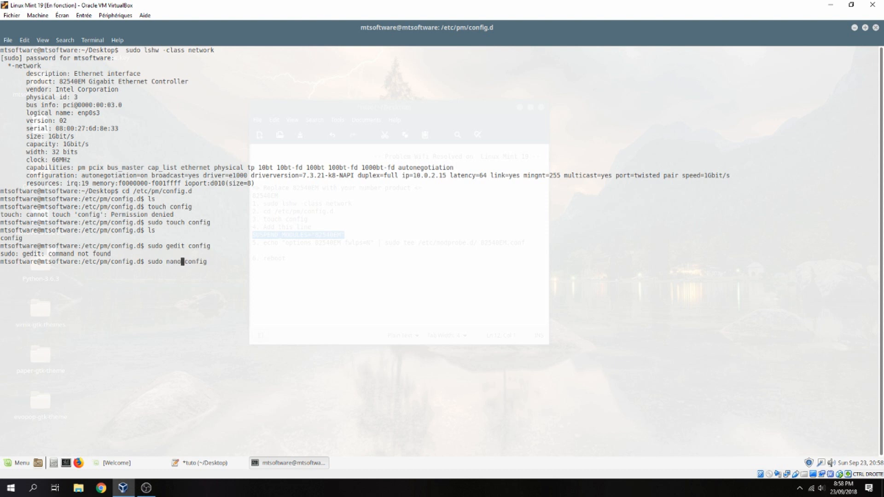
pyautogui.press('Return')
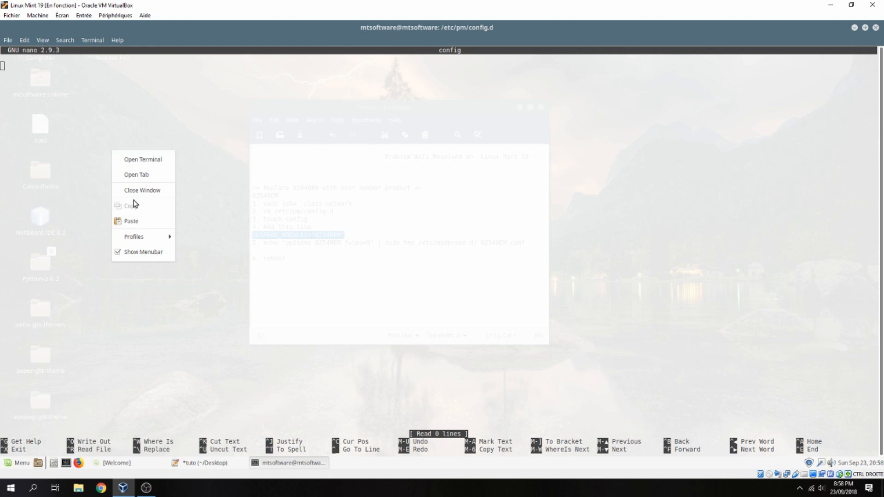
pyautogui.click(131, 221)
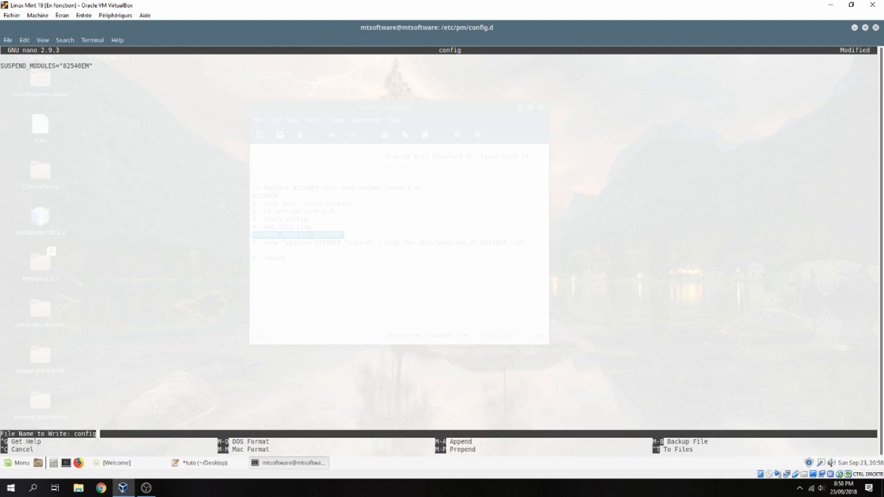
pyautogui.press('Return')
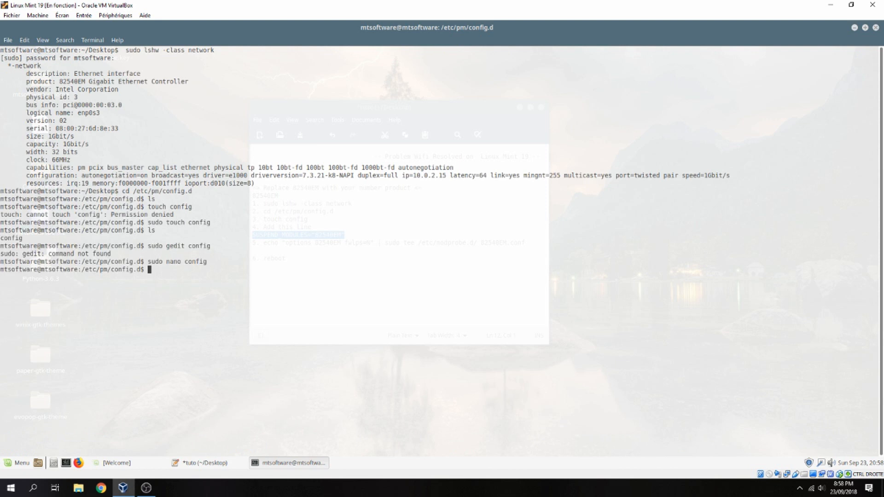
# Reopen config in nano to confirm the SUSPEND_MODULES line was written, then exit.
pyautogui.press('Return')
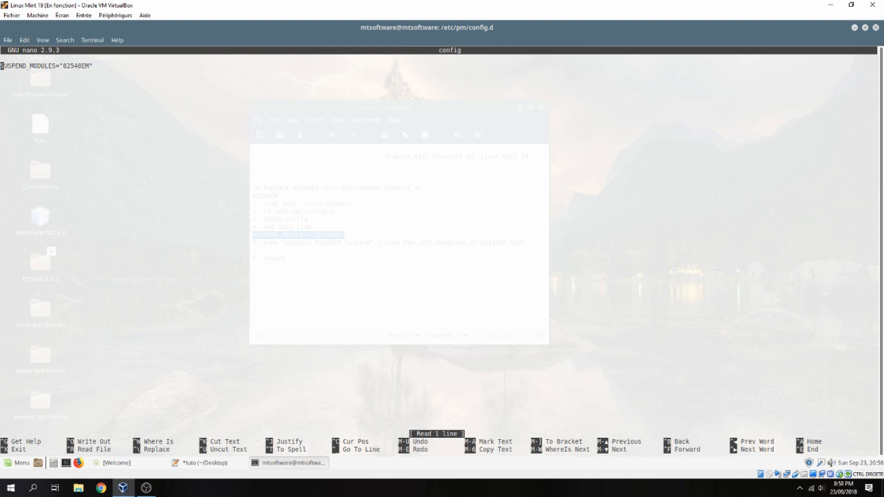
pyautogui.press('ctrl+x')
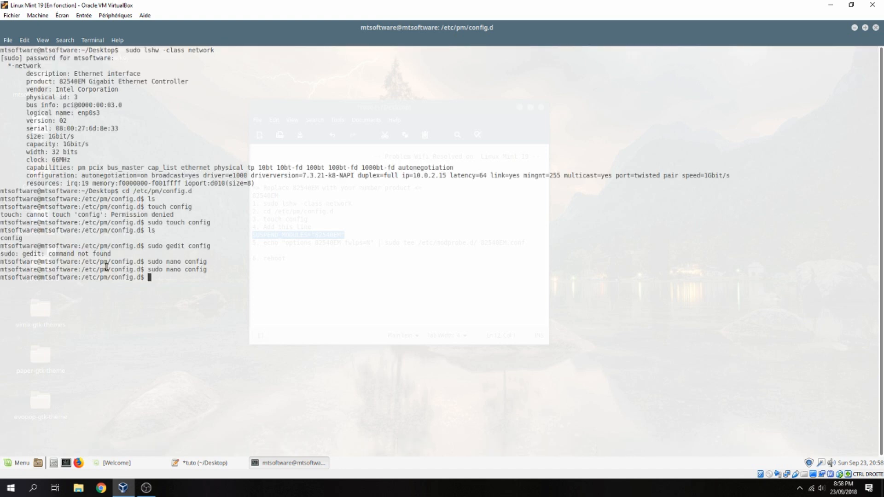
# Select step 5's echo "options 82540EM fwlps=N" | sudo tee command in the notes.
pyautogui.click(206, 463)
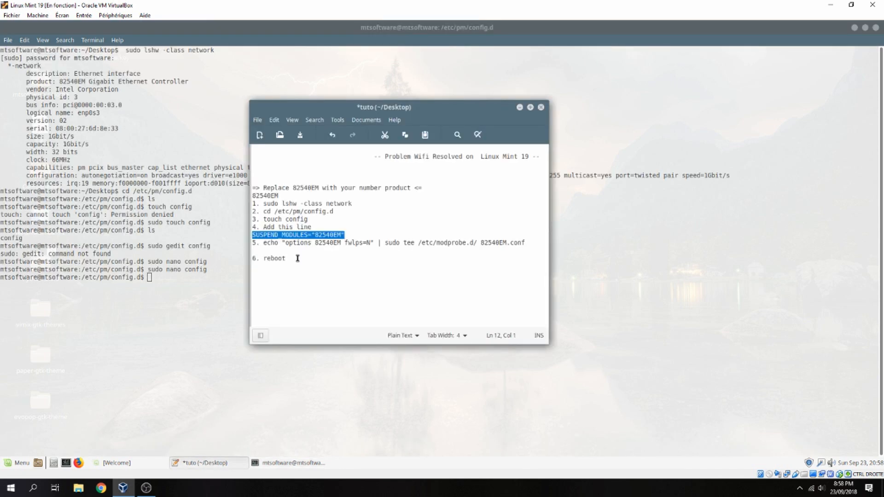
pyautogui.click(308, 248)
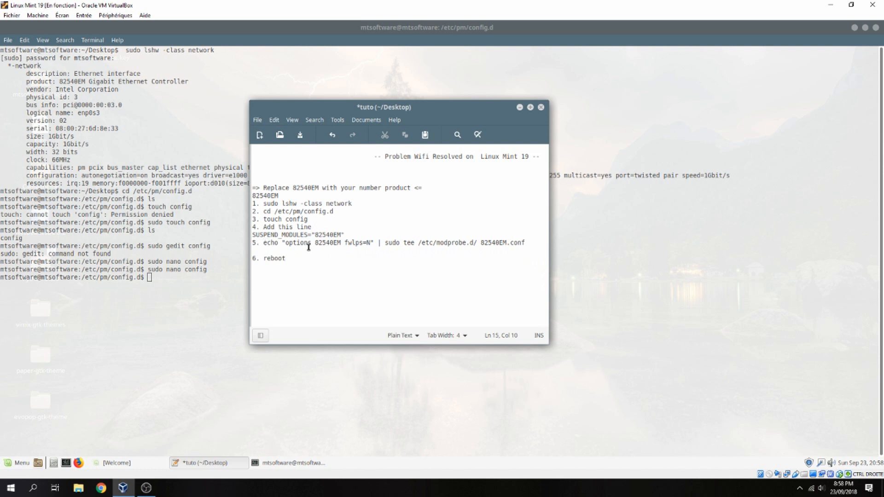
pyautogui.doubleClick(326, 242)
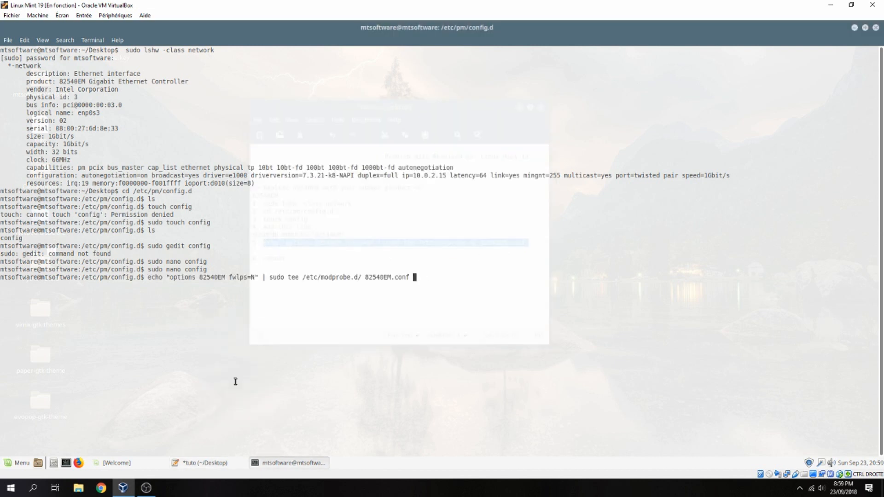
# Write options 82540EM fwlps=N to /etc/modprobe.d/82540EM.conf, fixing the stray space after the 'Is a directory' error.
pyautogui.press('Return')
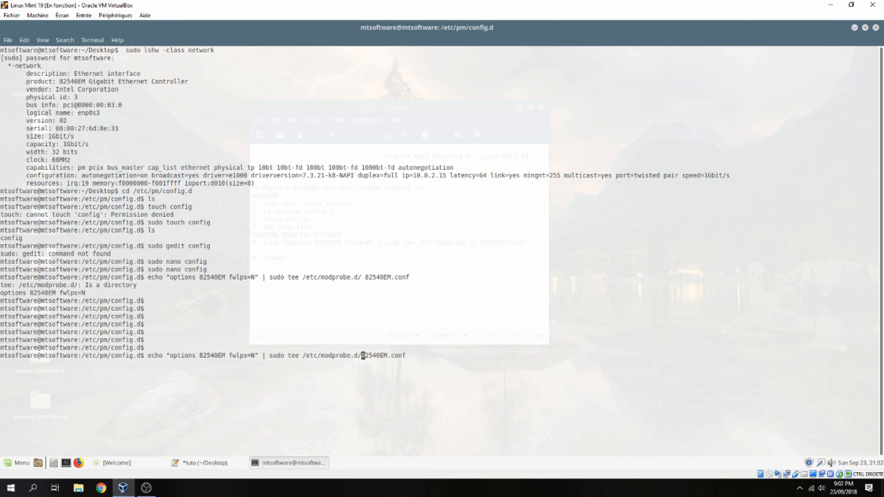
pyautogui.press('Return')
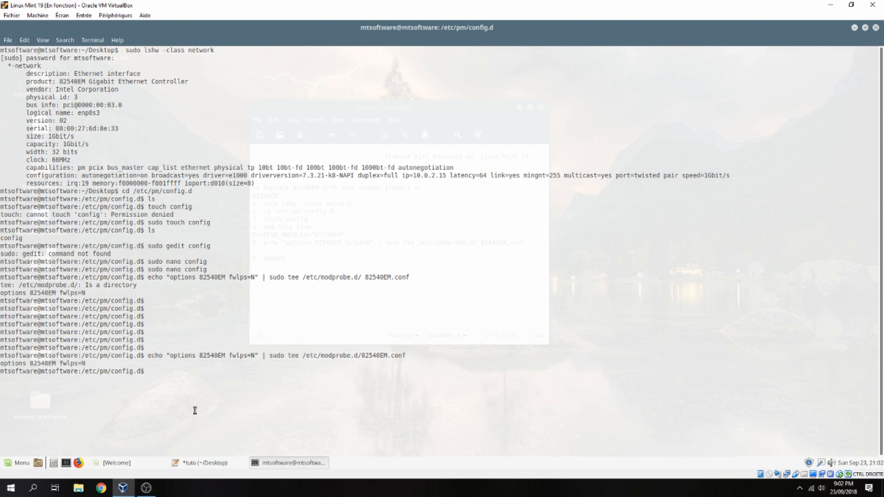
pyautogui.moveTo(254, 422)
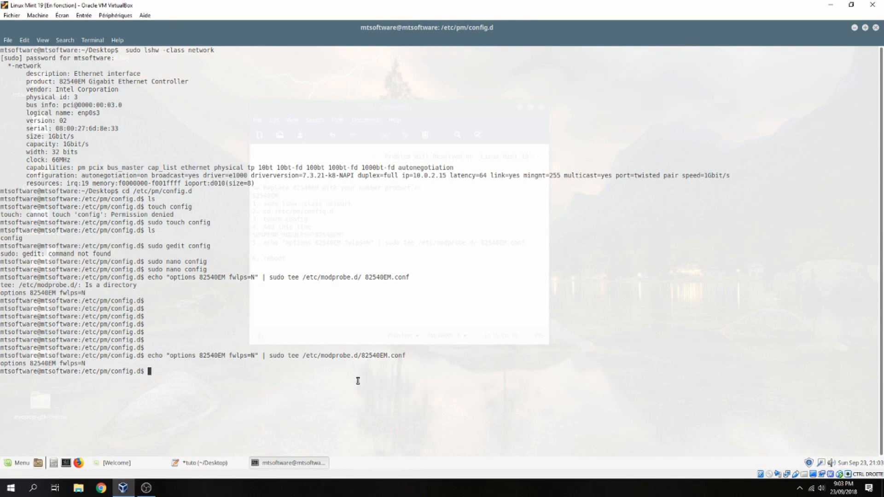
pyautogui.moveTo(288, 408)
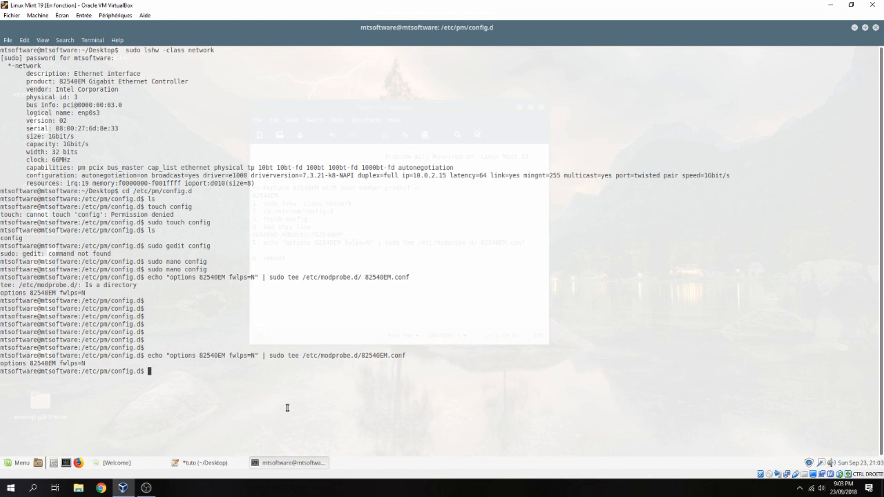
pyautogui.moveTo(218, 384)
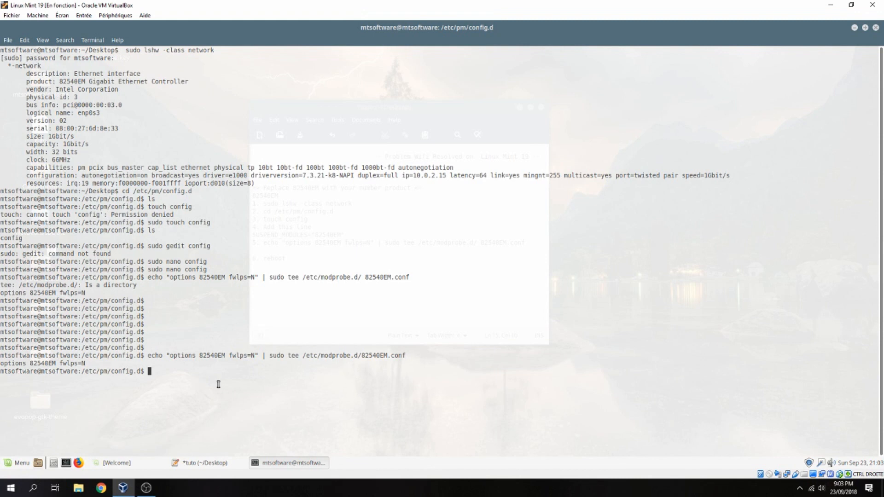